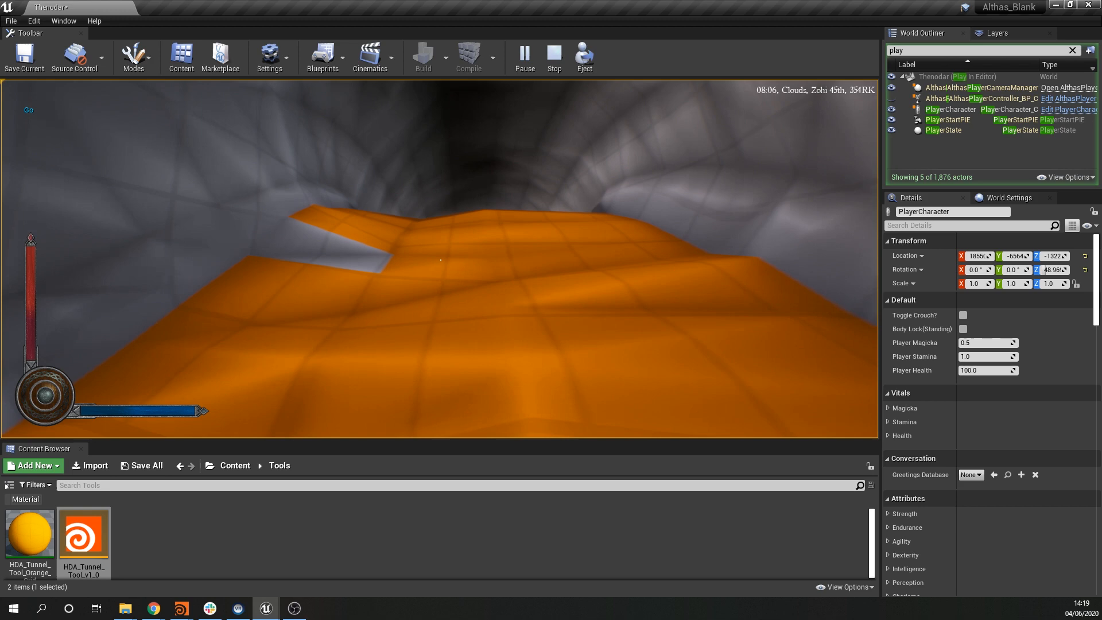
Stop the play-in-editor session to return to the level with the tunnel asset.
click(553, 58)
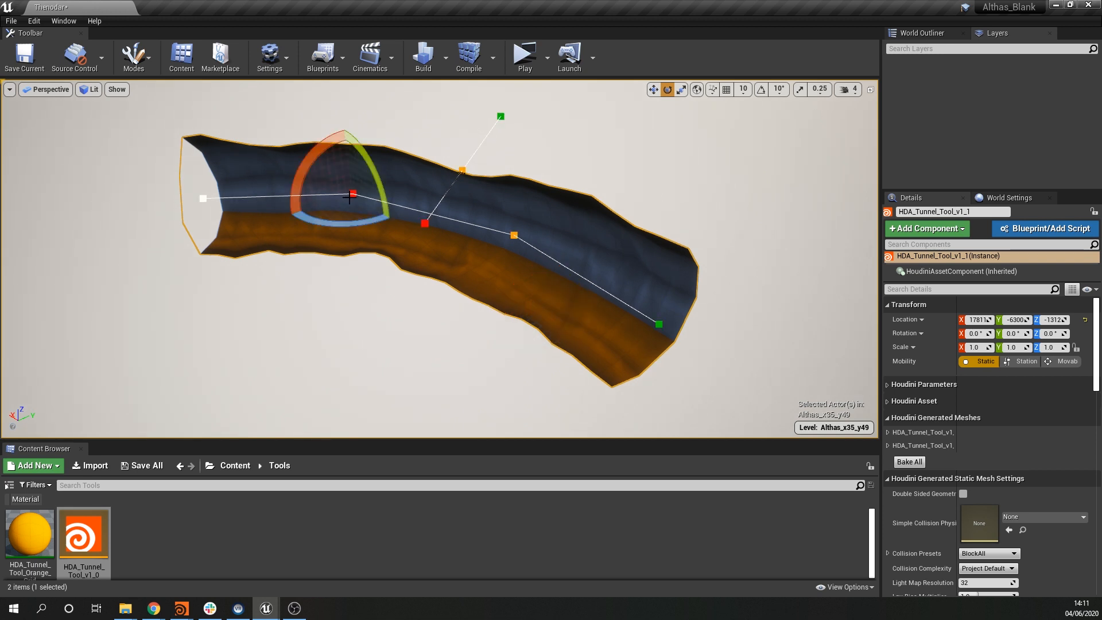
Extend the tunnel spline from its open end point with new points along the path.
click(653, 89)
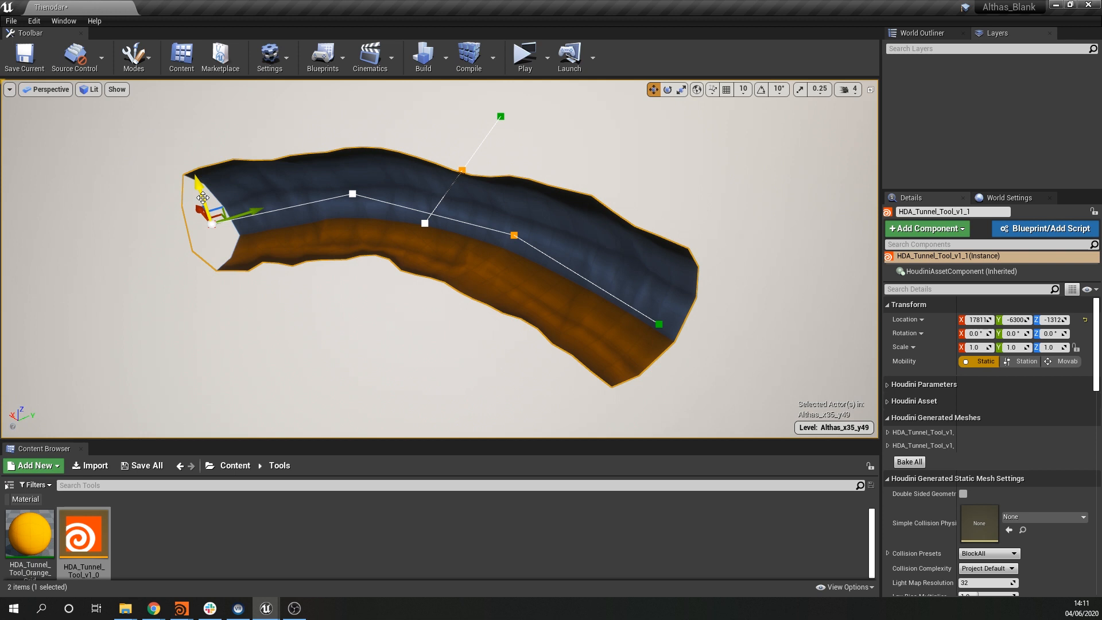
drag(205, 200, 215, 189)
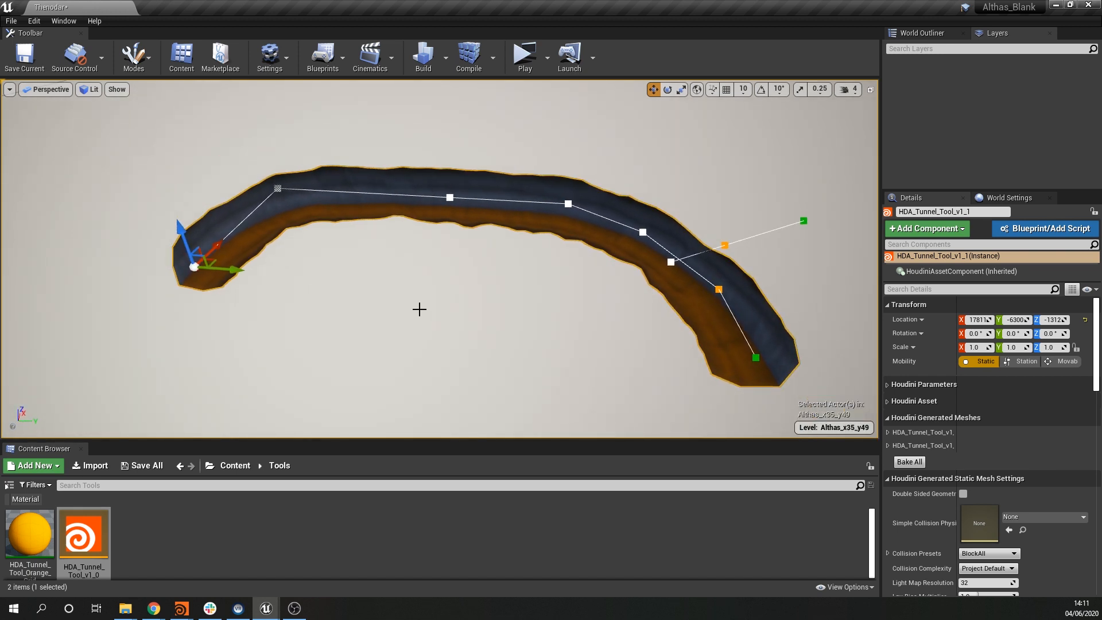
mouse_move(539, 249)
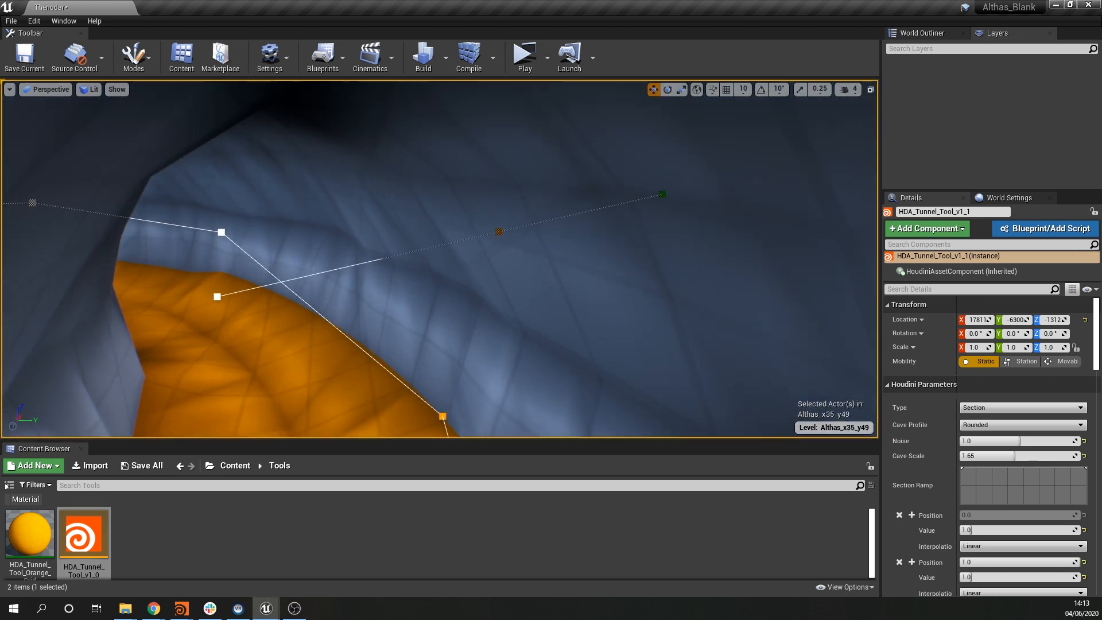
Set the tunnel's Type to Junction in the Houdini Parameters.
click(1021, 408)
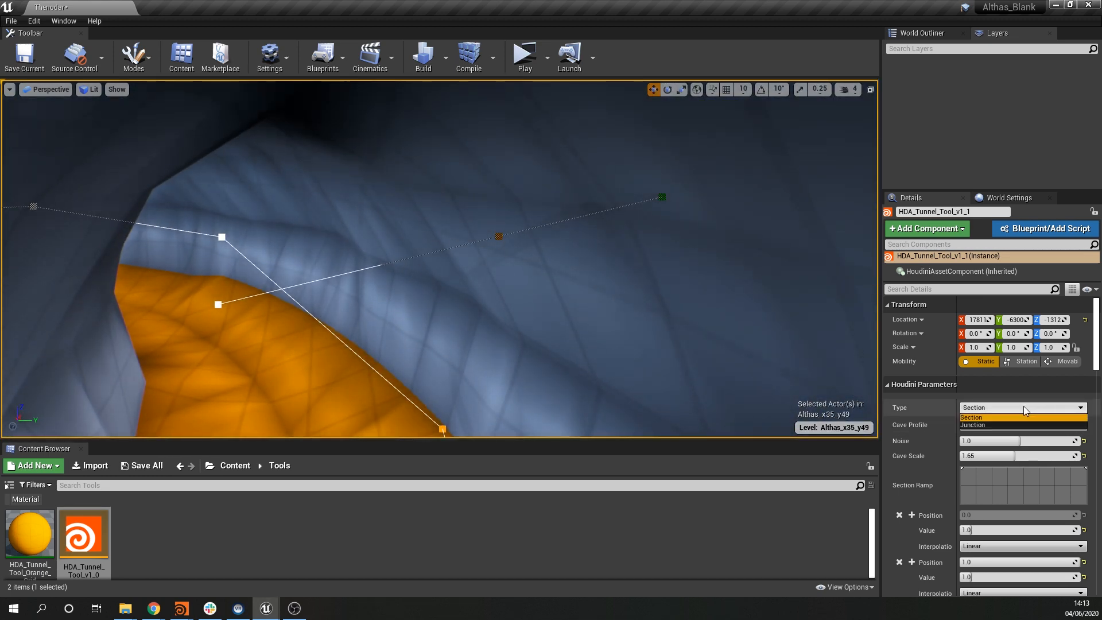
click(984, 425)
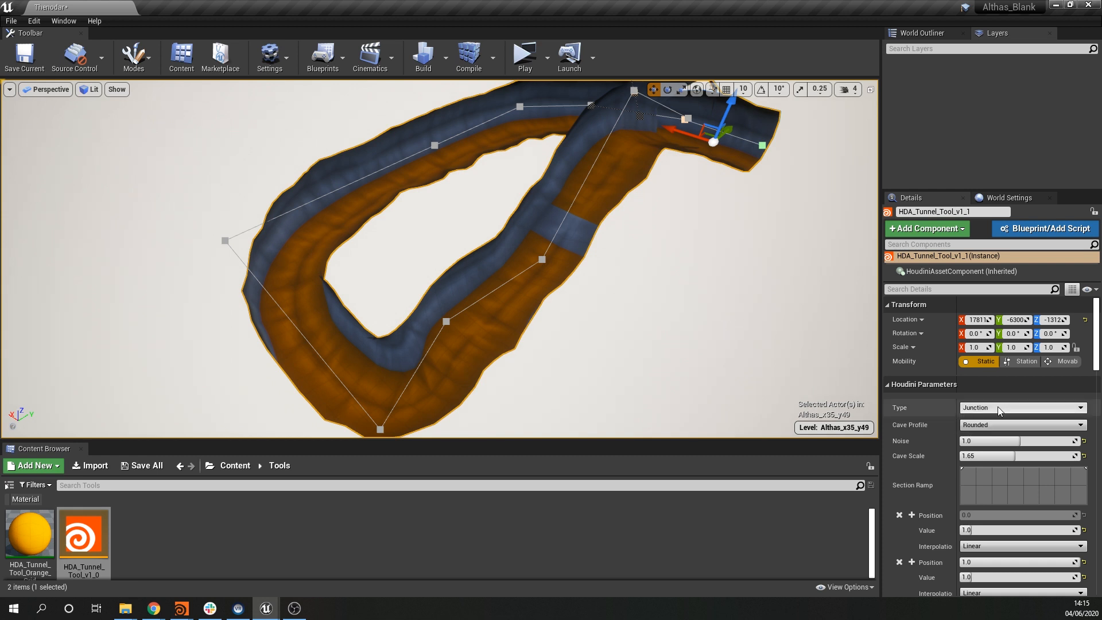
Cycle the Cave Profile through Sharp and Squared, ending on Dome.
click(1022, 425)
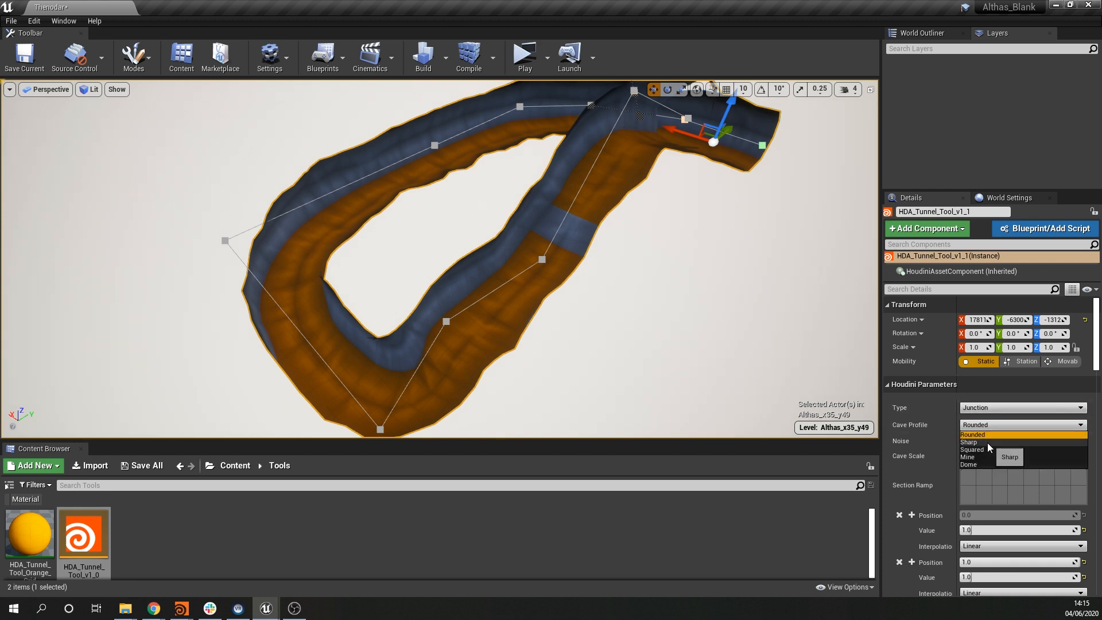
click(969, 442)
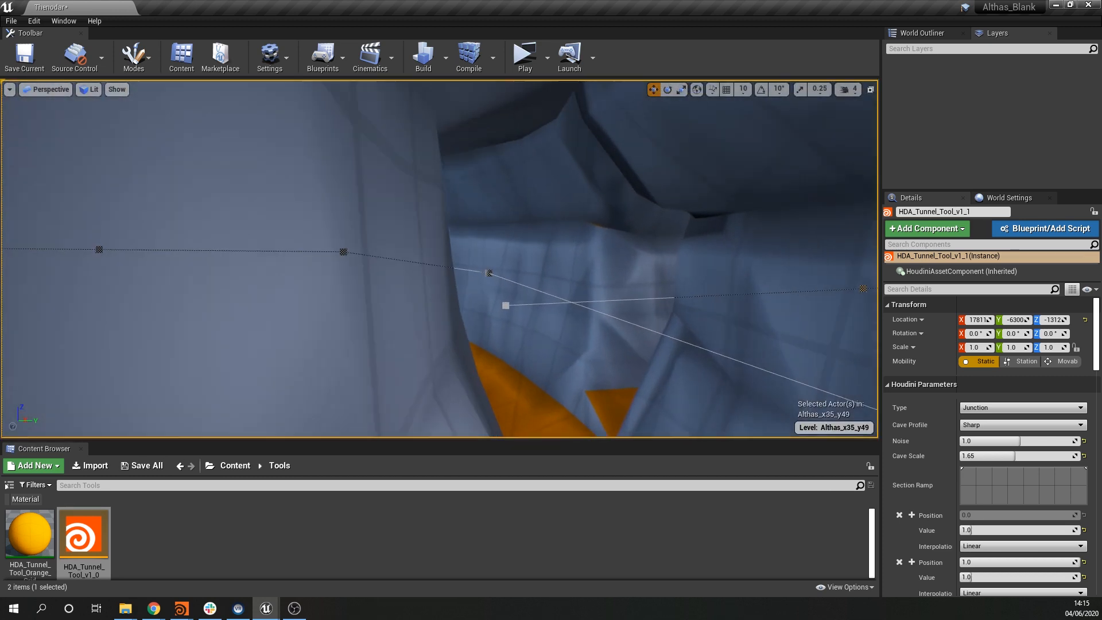
click(1022, 425)
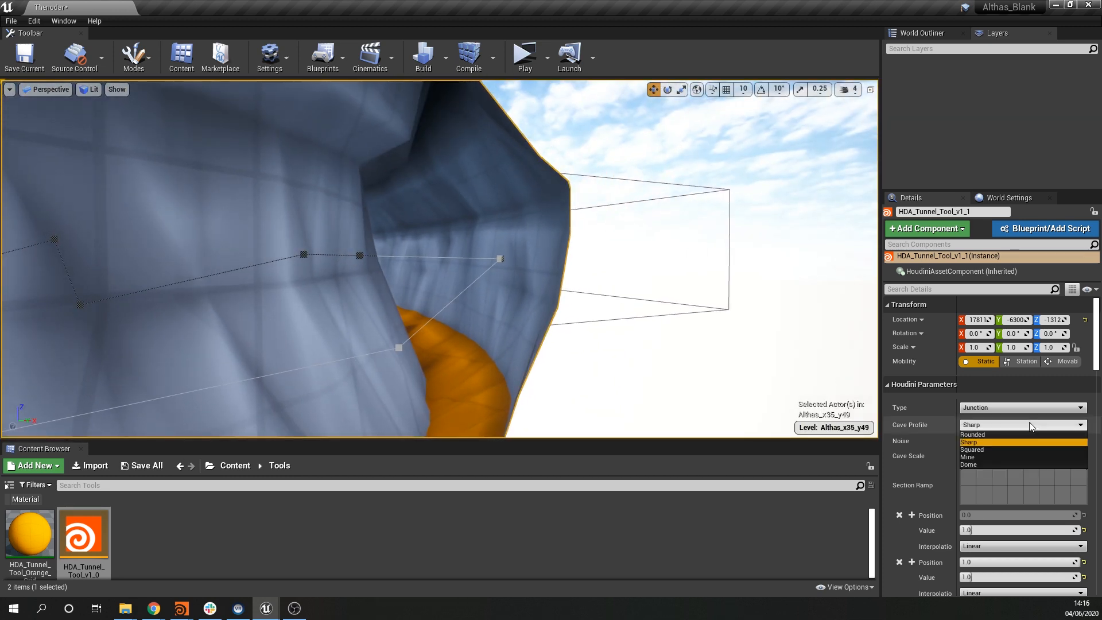
click(971, 451)
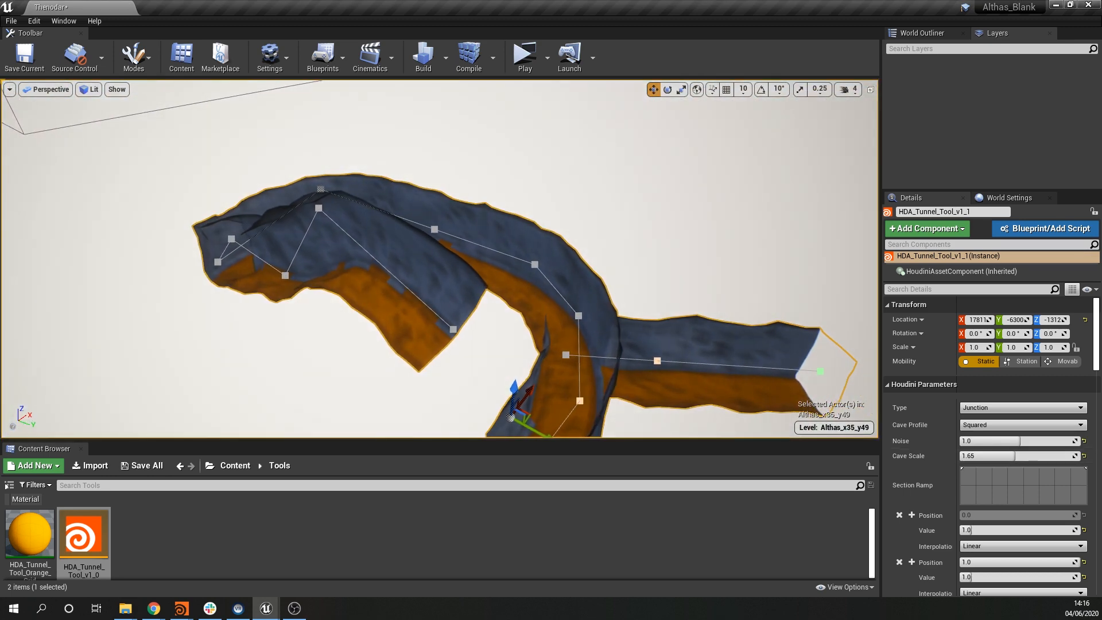
click(1021, 425)
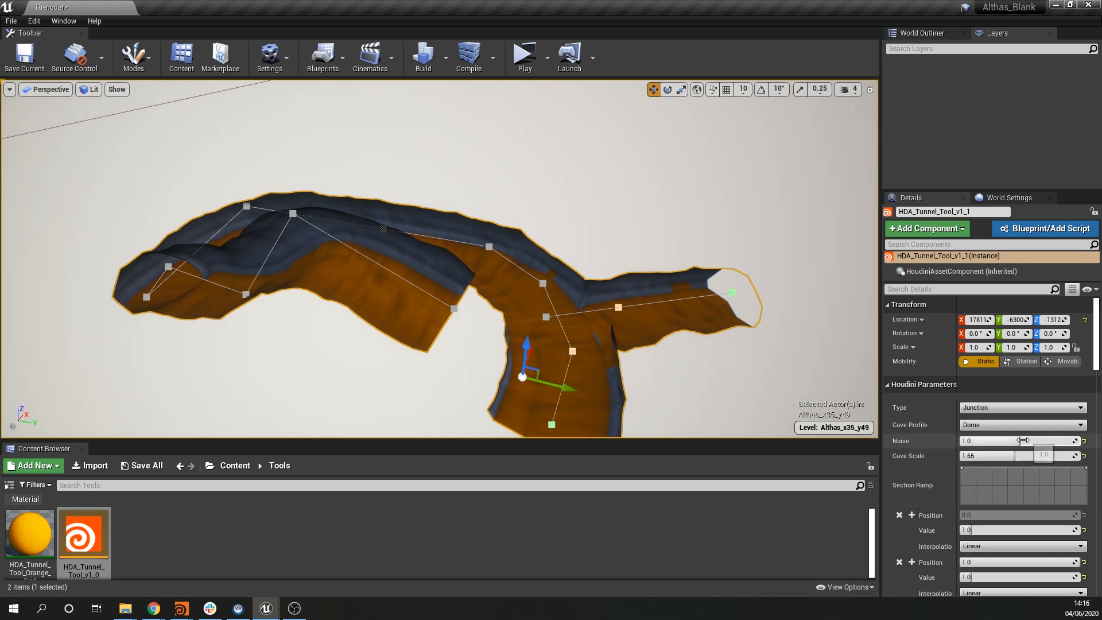
Raise the tunnel Noise slider to about 1.17.
drag(1020, 441, 966, 441)
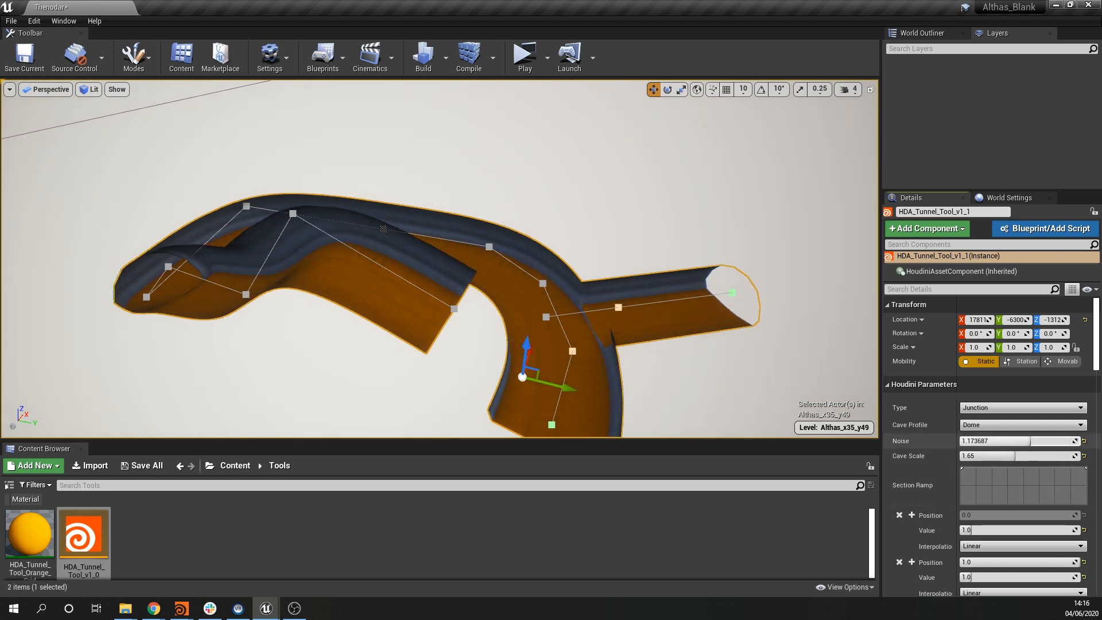
drag(984, 441, 998, 441)
text(play)
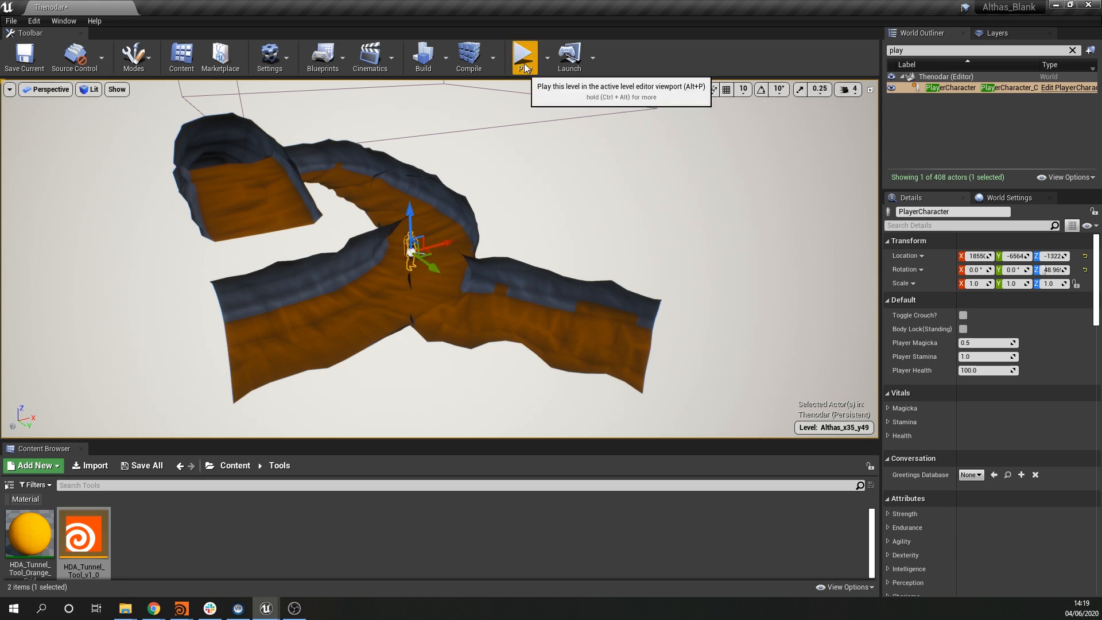
Play the level to walk through the cave, then stop to return to the editor.
click(523, 56)
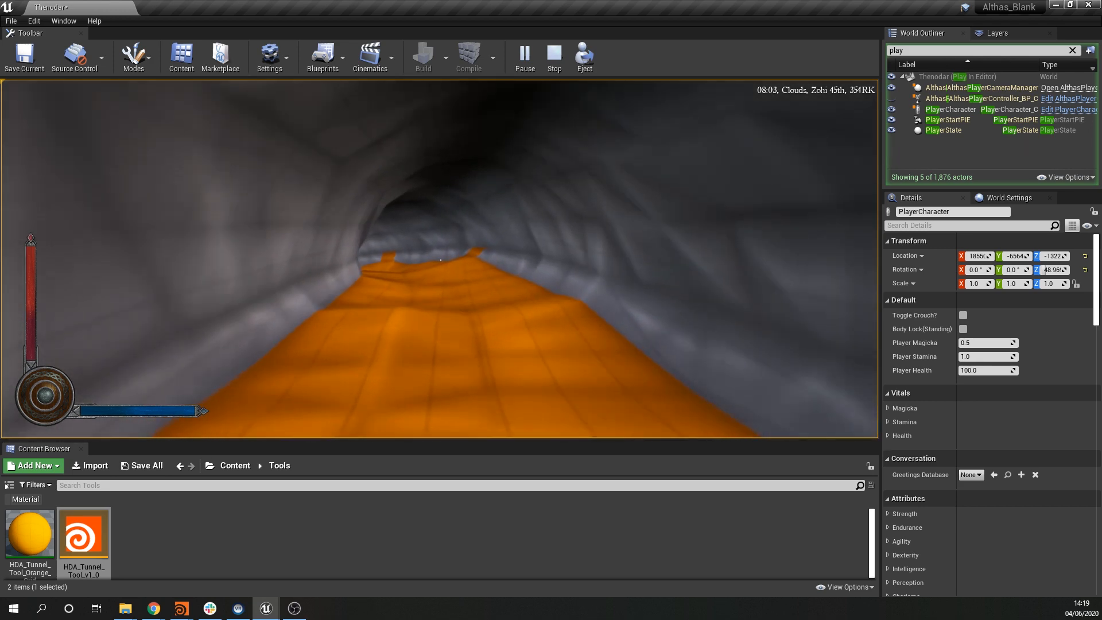
click(553, 58)
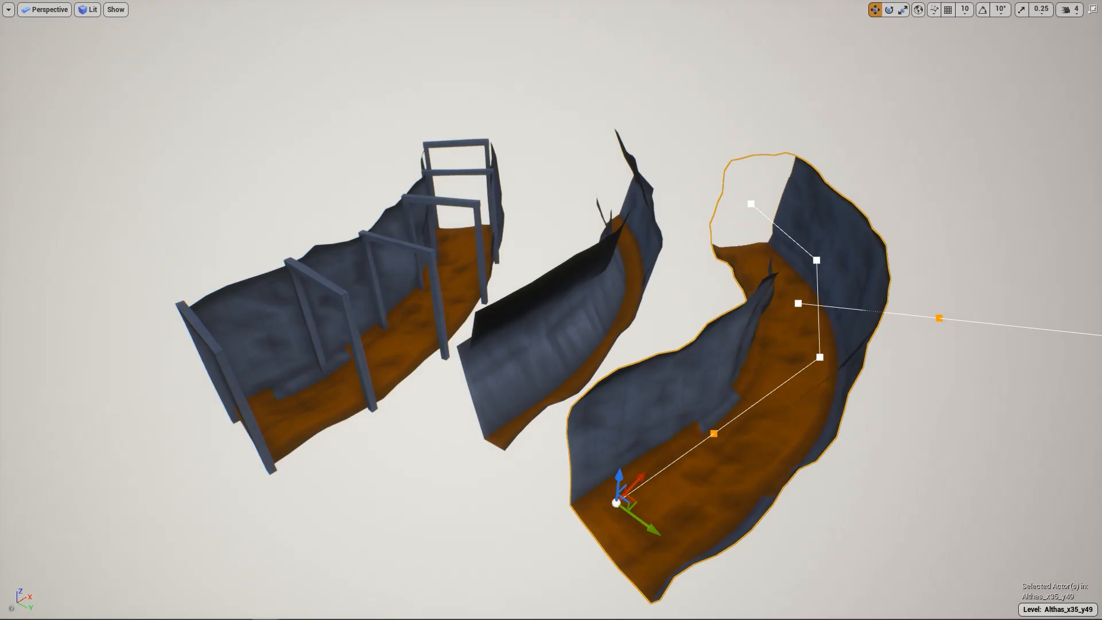